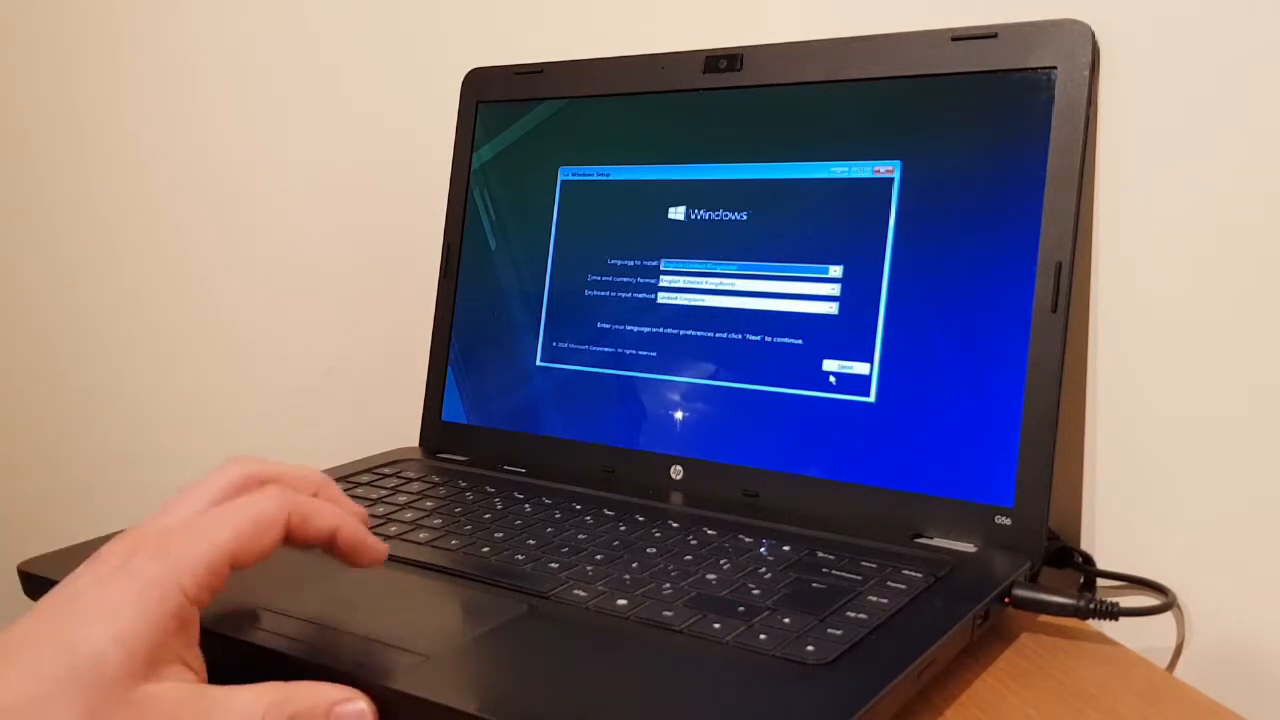
Step: Keep the default language and keyboard and continue to the license terms
{"action": "left_click", "coordinate": [846, 366]}
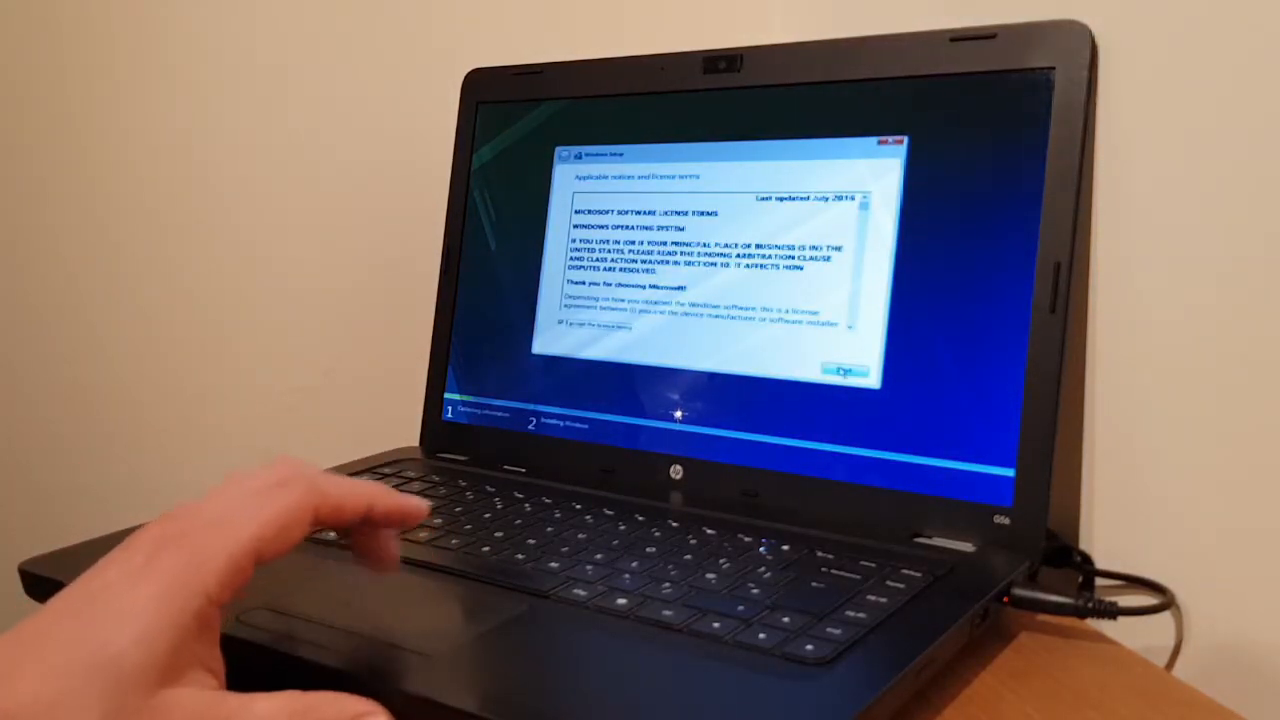
Step: Accept the license terms and install Windows on the unallocated drive
{"action": "left_click", "coordinate": [844, 370]}
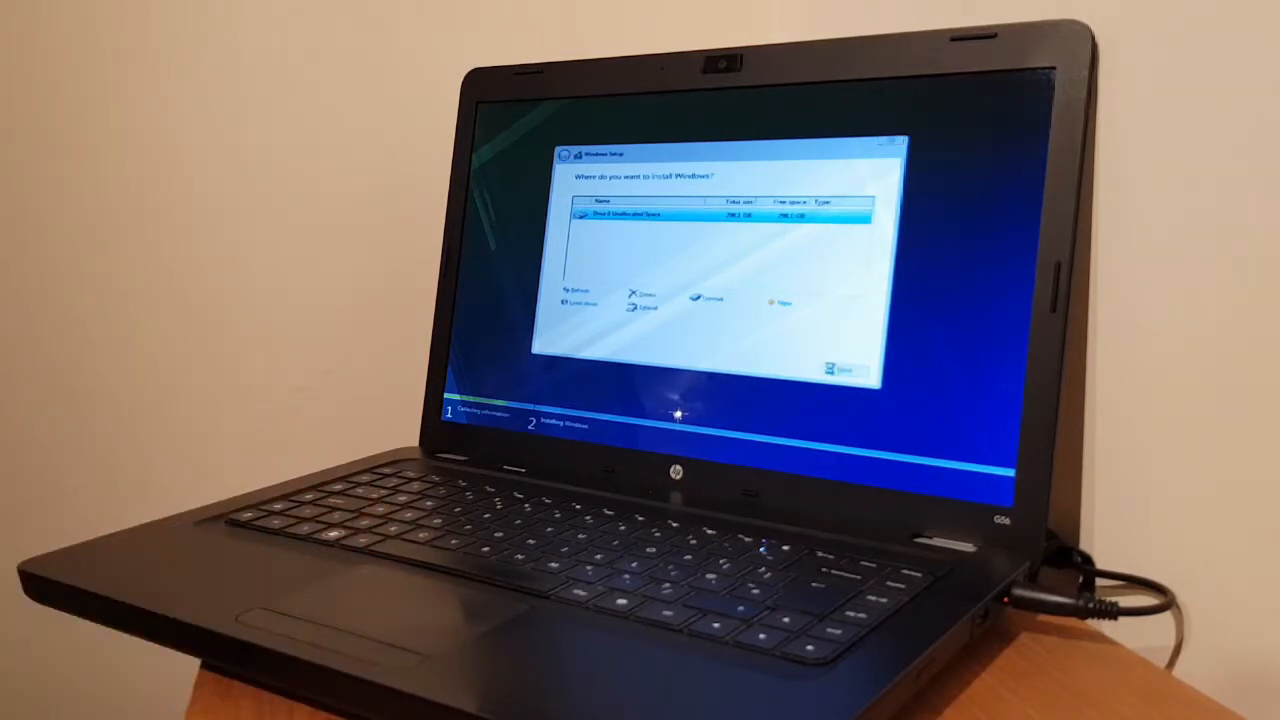
{"action": "left_click", "coordinate": [844, 368]}
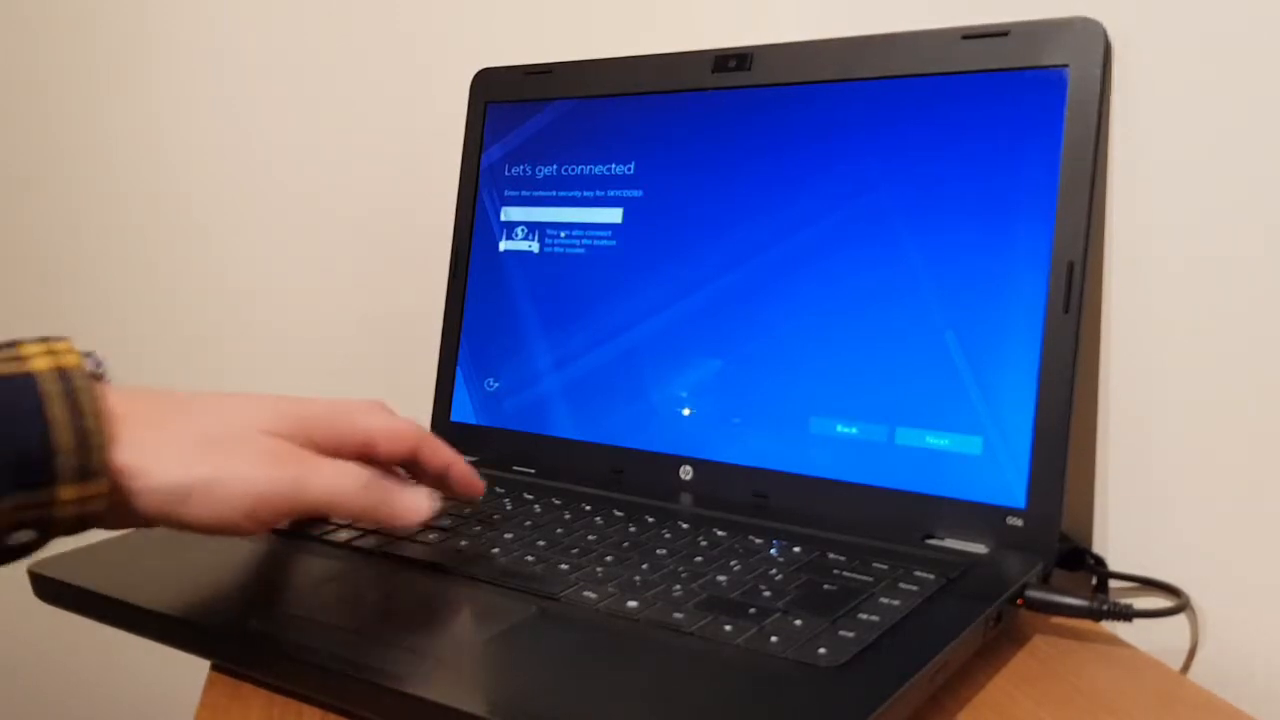
Step: Enter the wireless network security key and continue to 'Get going fast'
{"action": "type", "text": "password"}
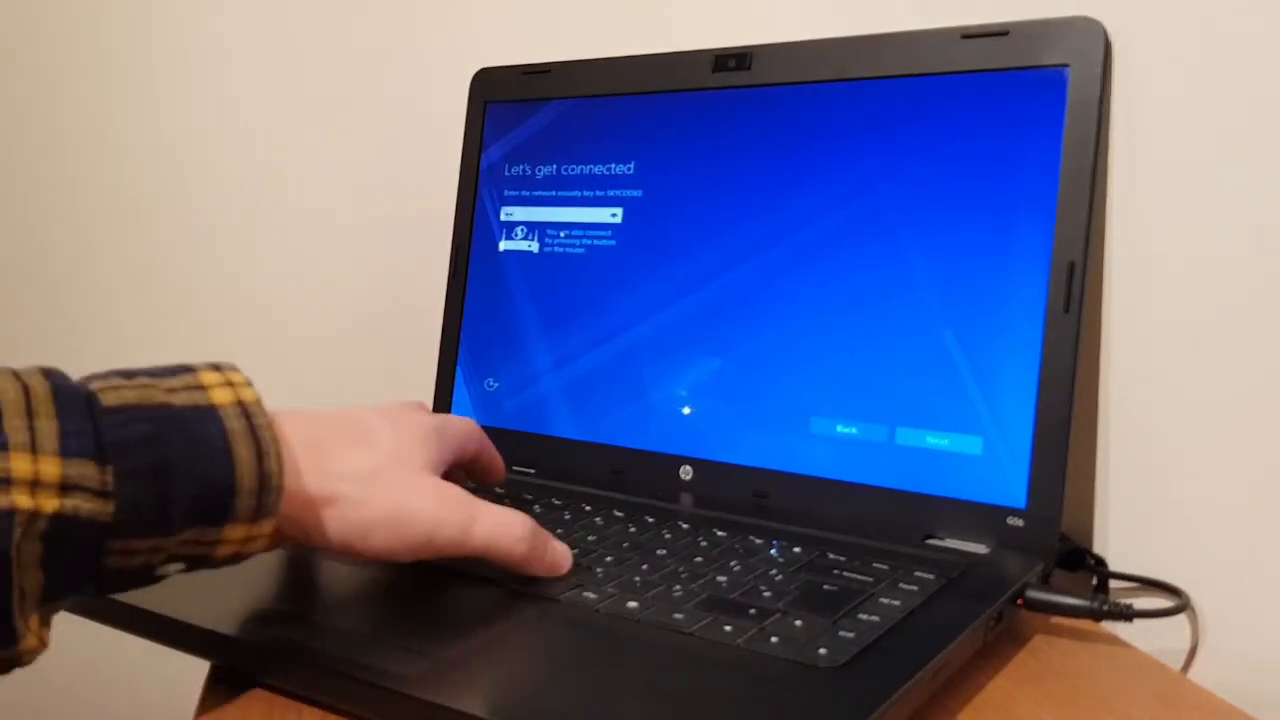
{"action": "type", "text": "••••"}
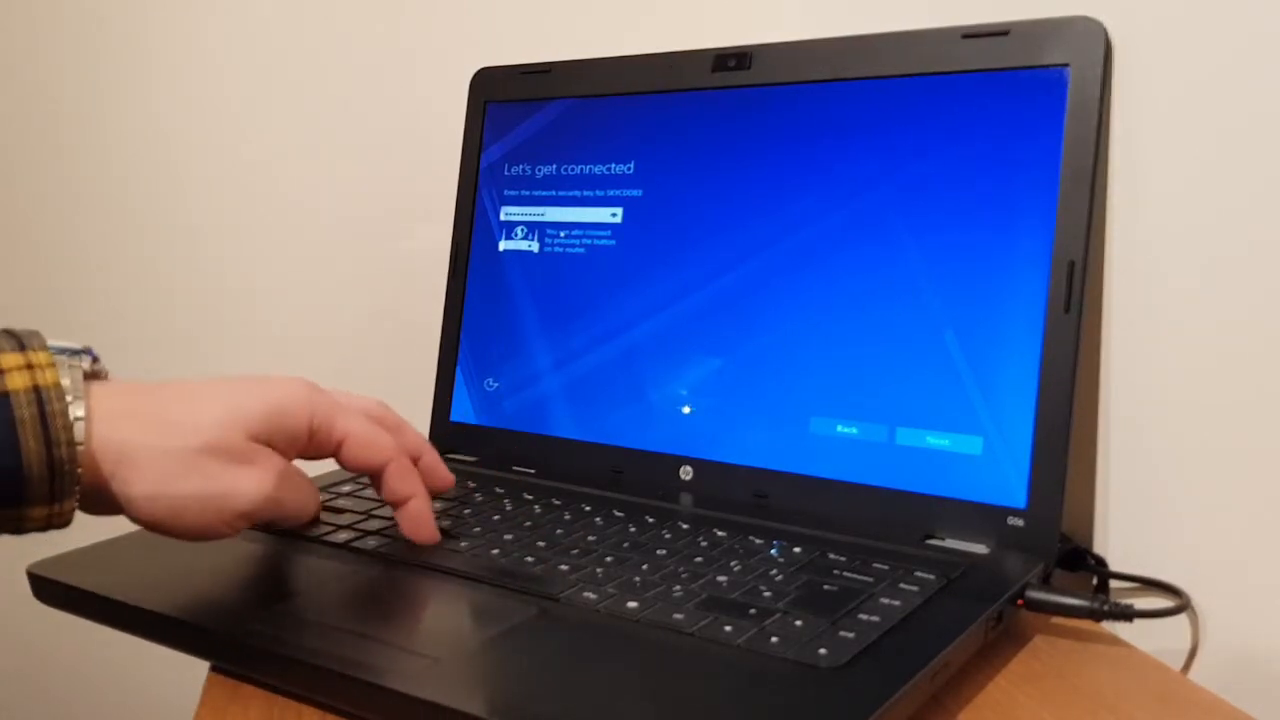
{"action": "left_click", "coordinate": [936, 444]}
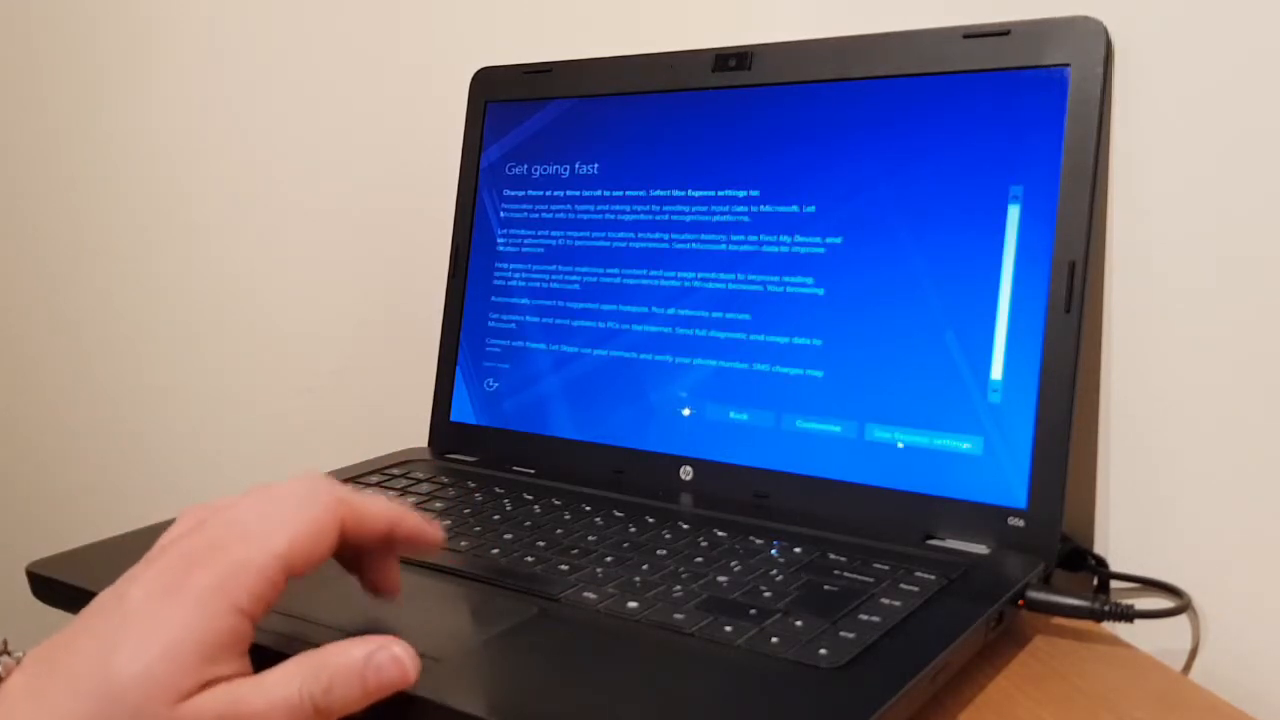
Step: Use Express settings to reach 'Create an account for this PC'
{"action": "left_click", "coordinate": [920, 444]}
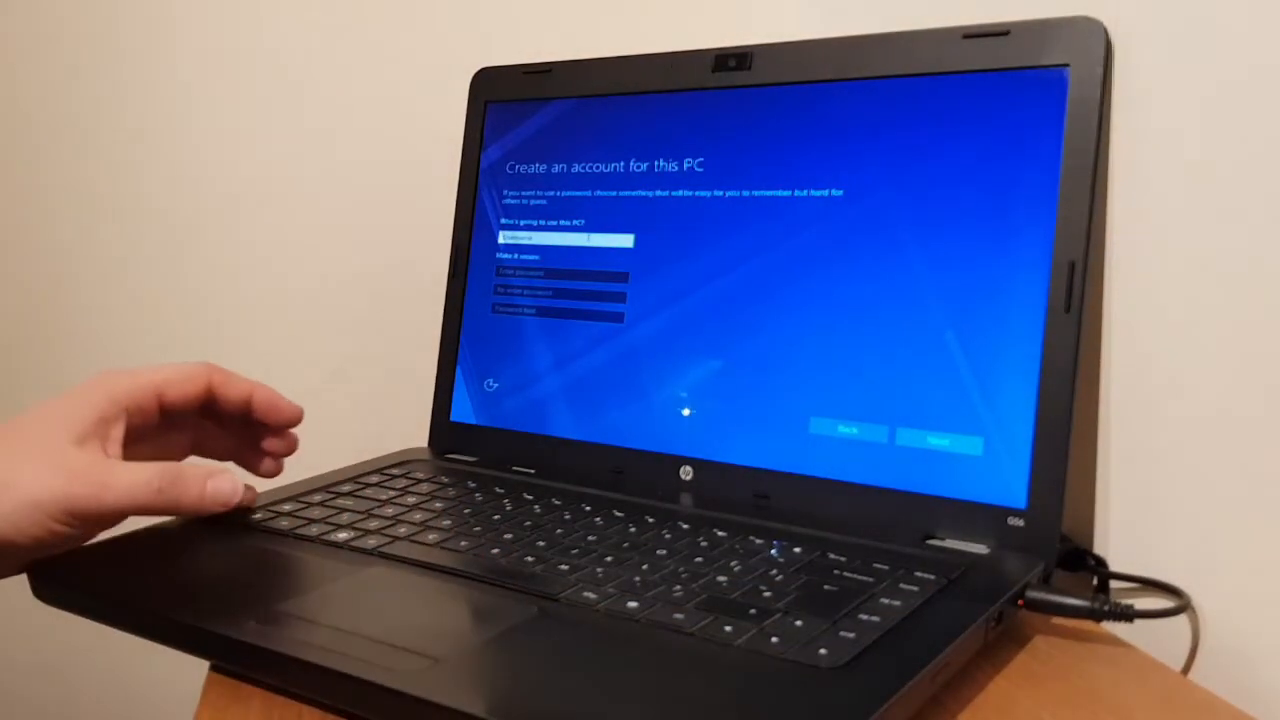
Step: Enter the local account user name 'N' and continue to Meet Cortana
{"action": "type", "text": "N"}
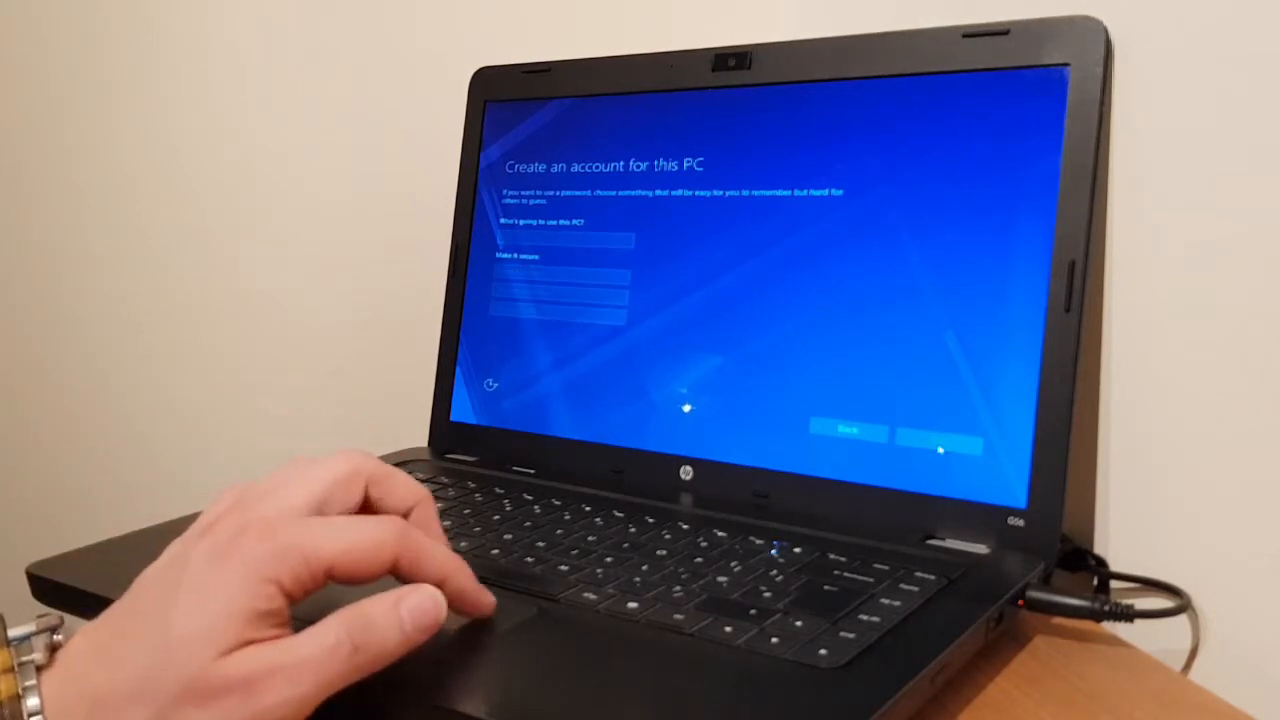
{"action": "left_click", "coordinate": [940, 444]}
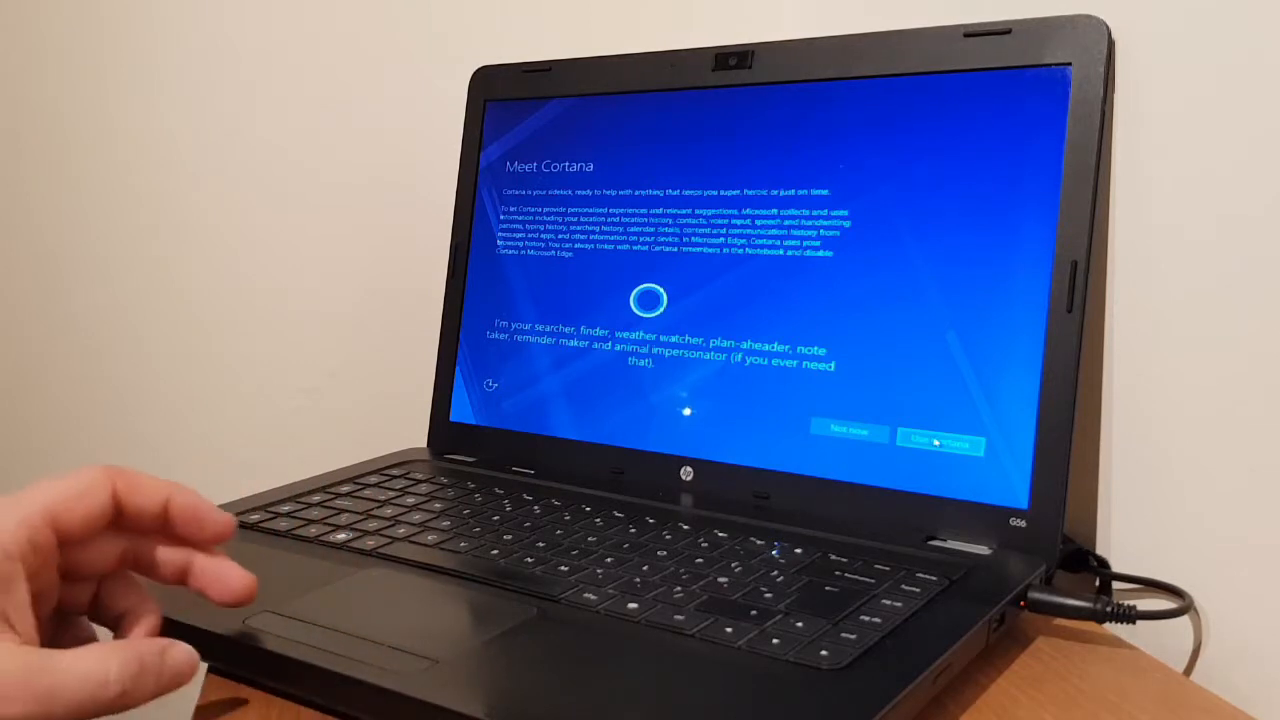
Step: Answer the Cortana question and finish setup at the Windows 10 desktop
{"action": "left_click", "coordinate": [940, 444]}
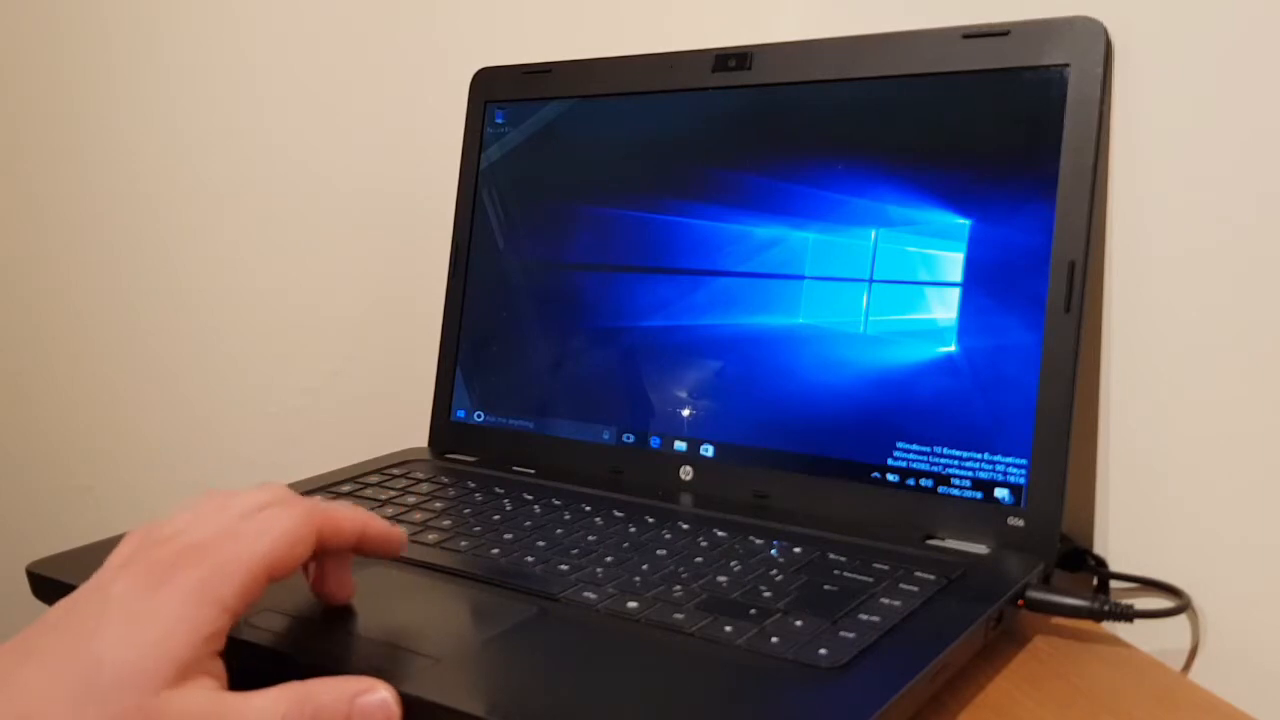
Step: Search for 'This PC' from the taskbar search box
{"action": "left_click", "coordinate": [460, 436]}
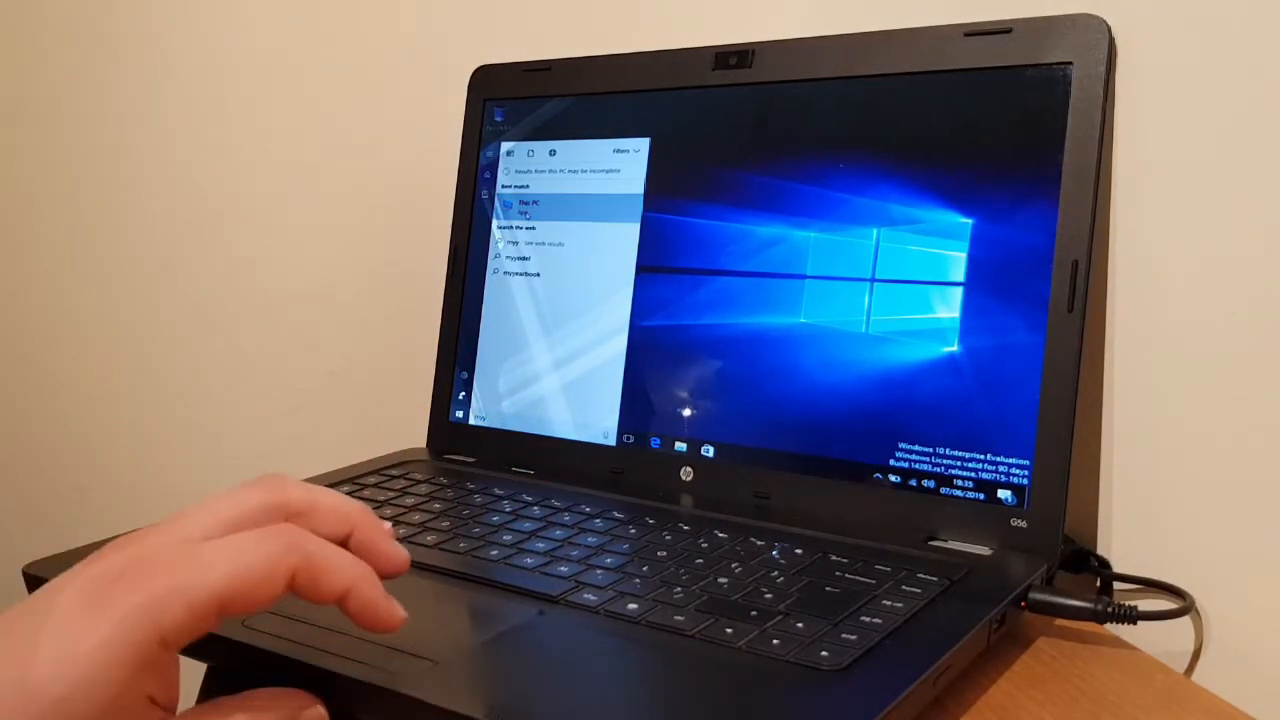
Step: View This PC's System properties showing Enterprise Evaluation, then close them
{"action": "right_click", "coordinate": [524, 204]}
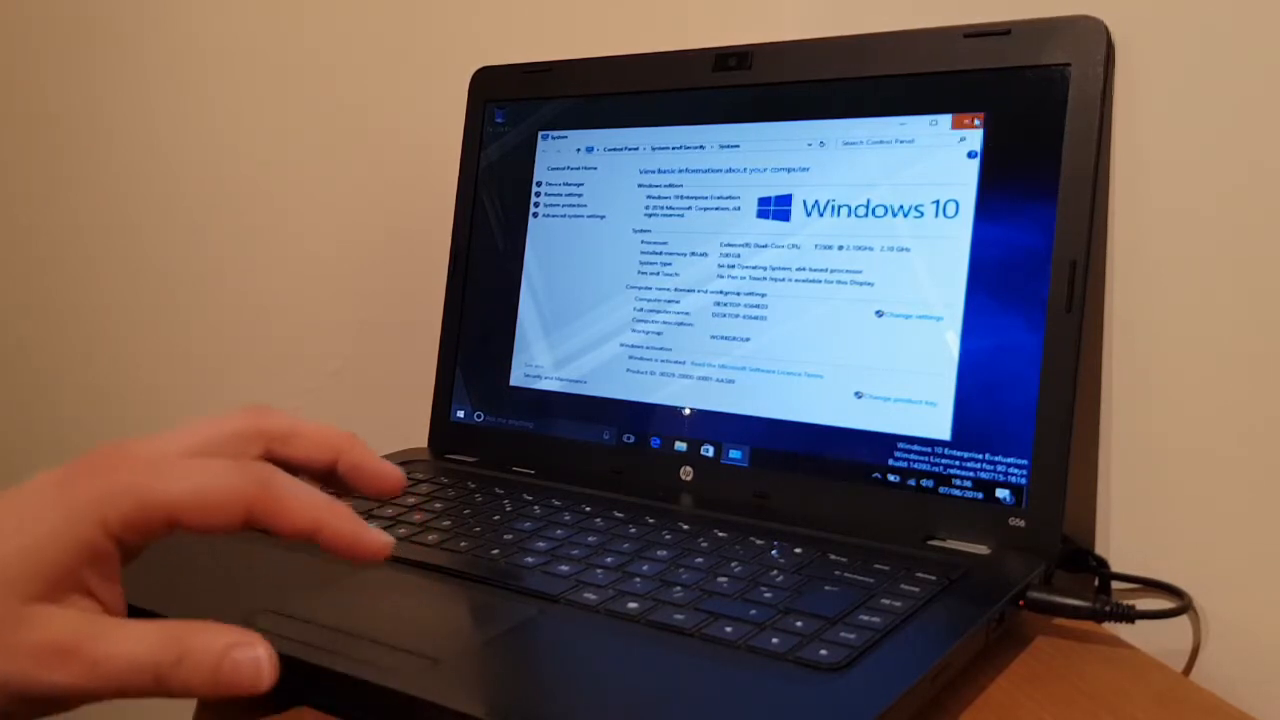
{"action": "left_click", "coordinate": [976, 122]}
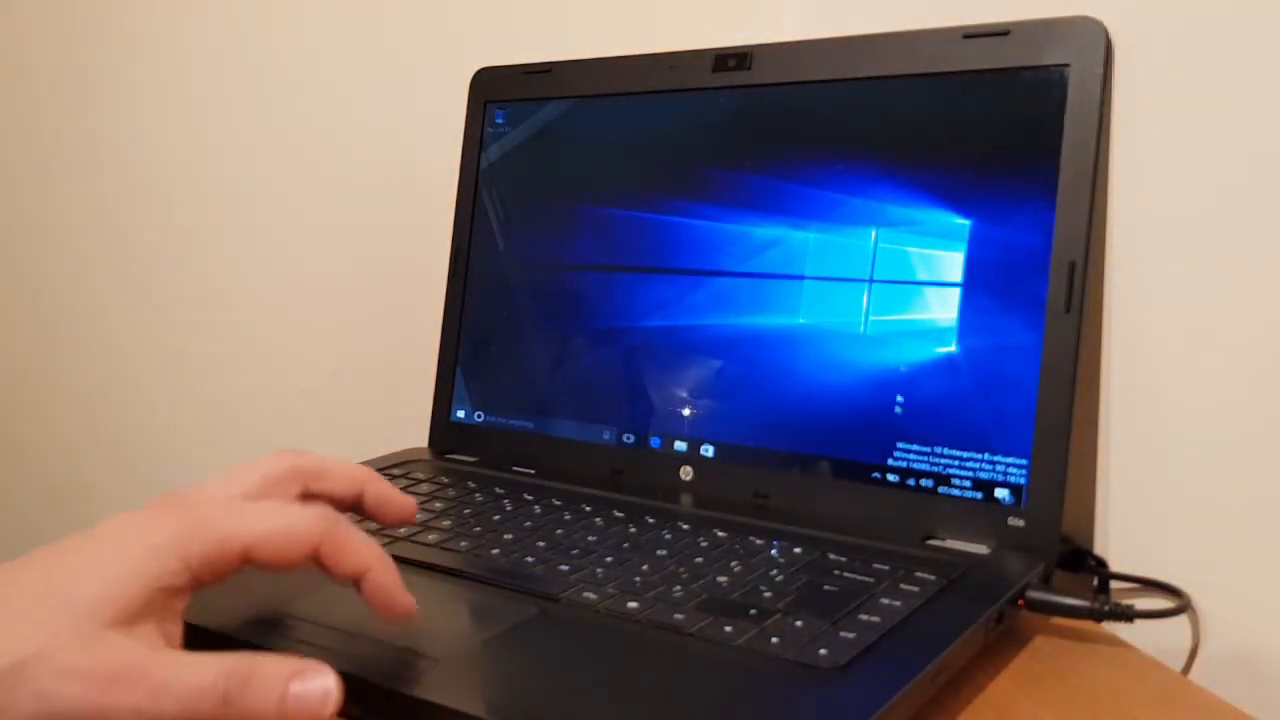
Step: Show the Action Centre with the display driver search notification
{"action": "left_click", "coordinate": [1002, 490]}
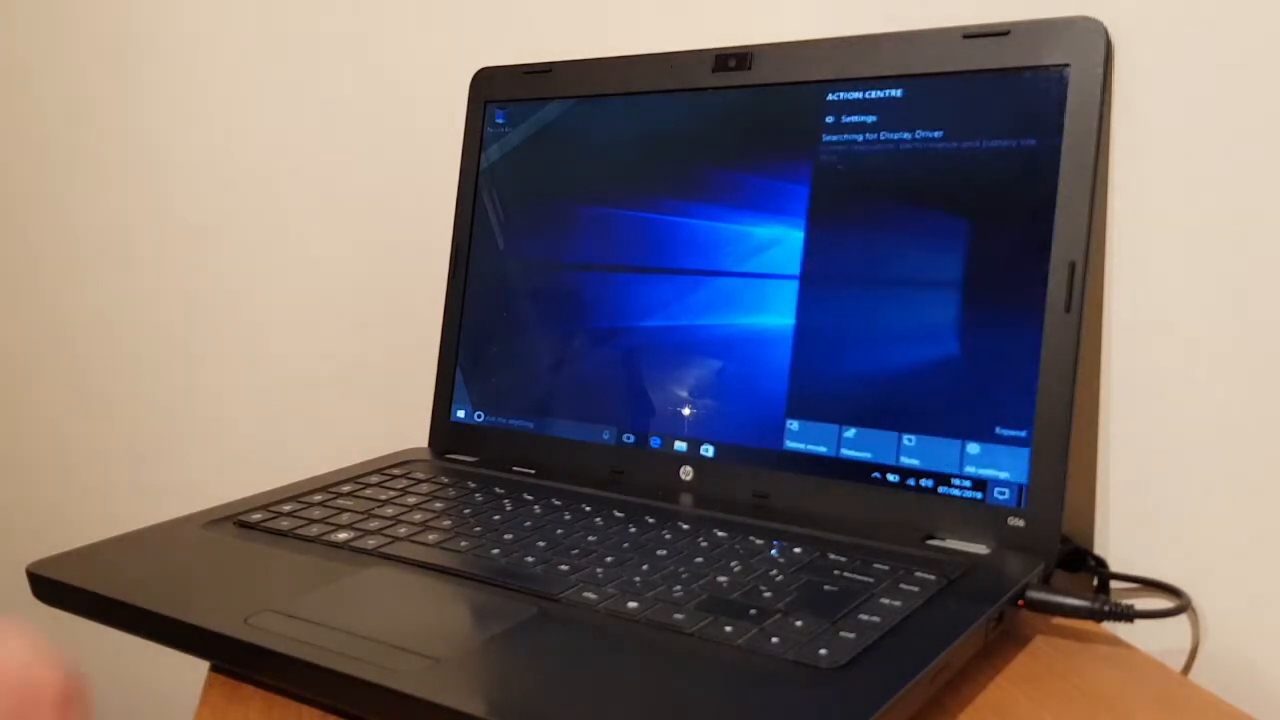